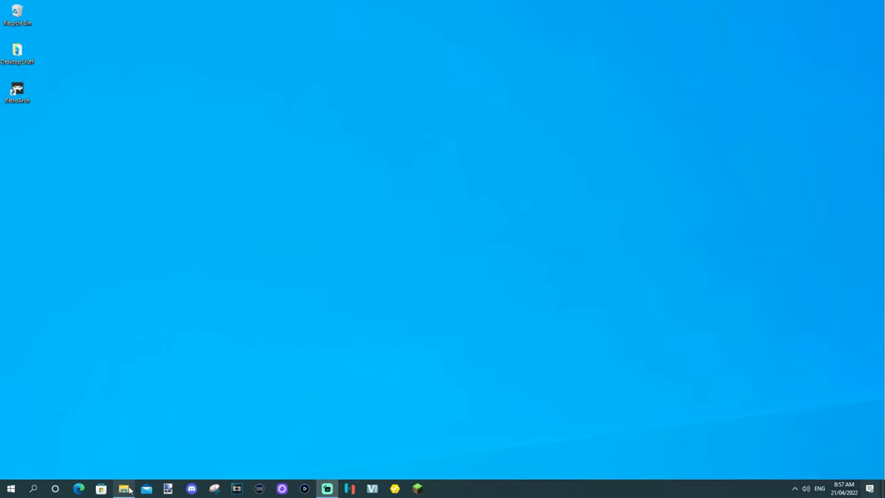
# Step: Show F:\Emulation\RetroArch\downloads with the two Metal Gear Solid disc images in File Explorer
pyautogui.click(123, 489)
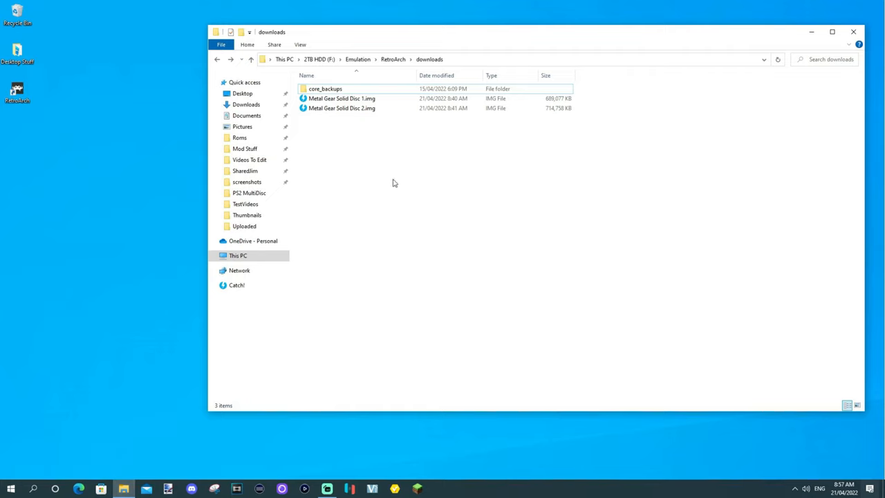
pyautogui.moveTo(377, 147)
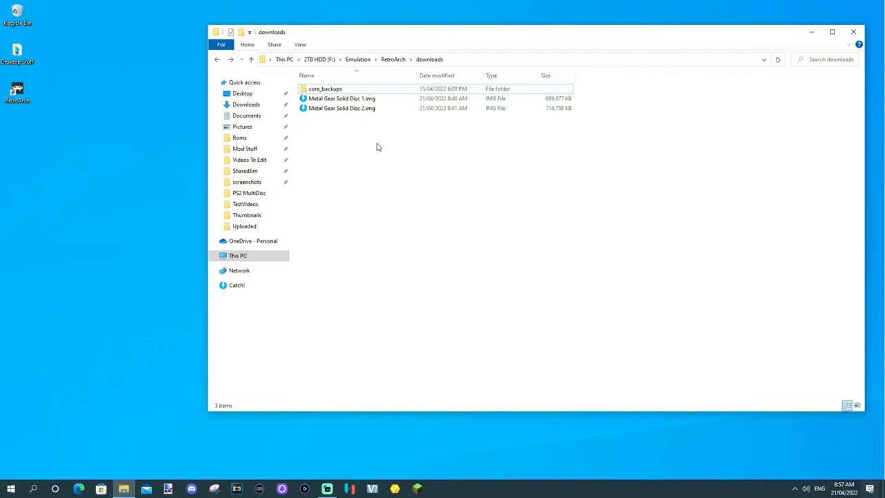
pyautogui.moveTo(374, 128)
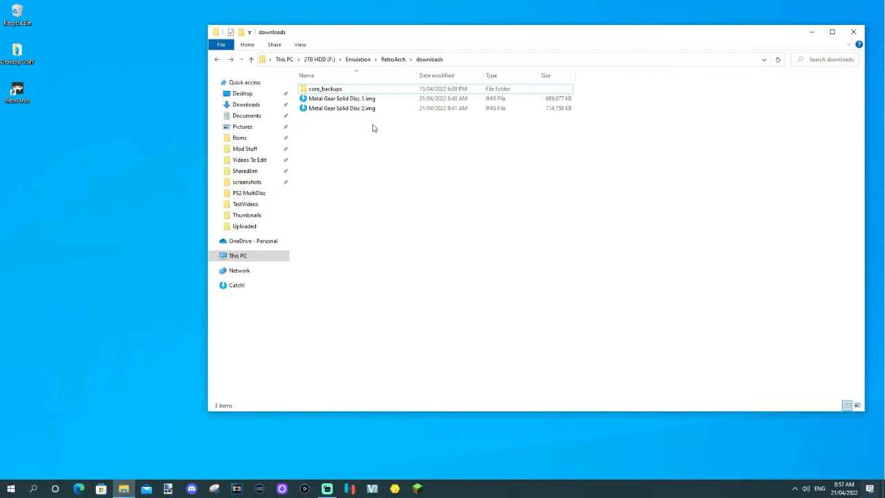
pyautogui.moveTo(361, 138)
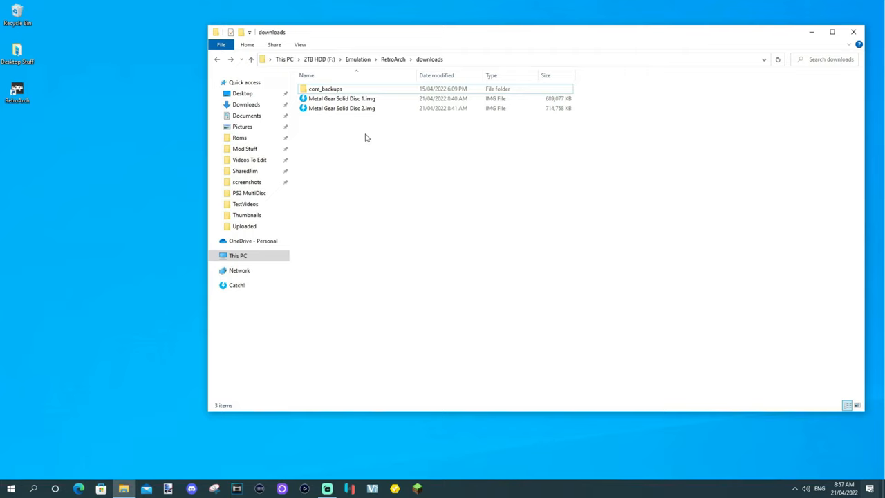
pyautogui.moveTo(366, 145)
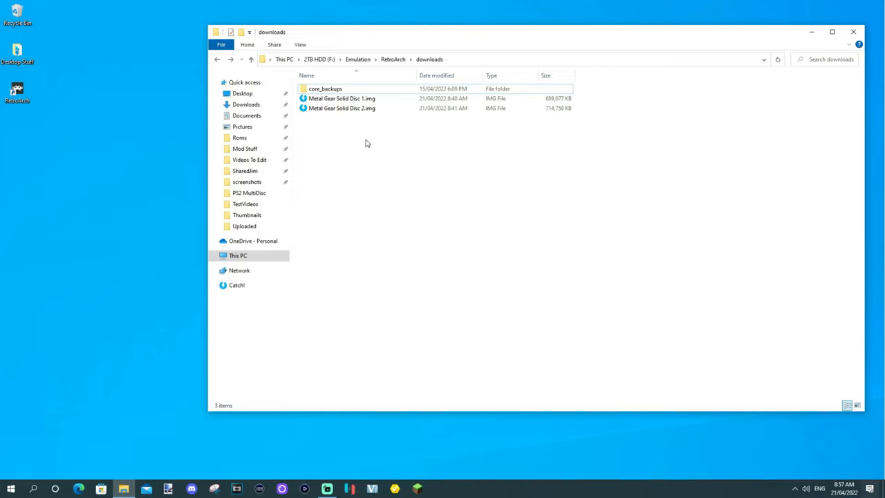
# Step: Create a new text document, rename it 'Metal Gear Solid.m3u', and select it
pyautogui.rightClick(367, 143)
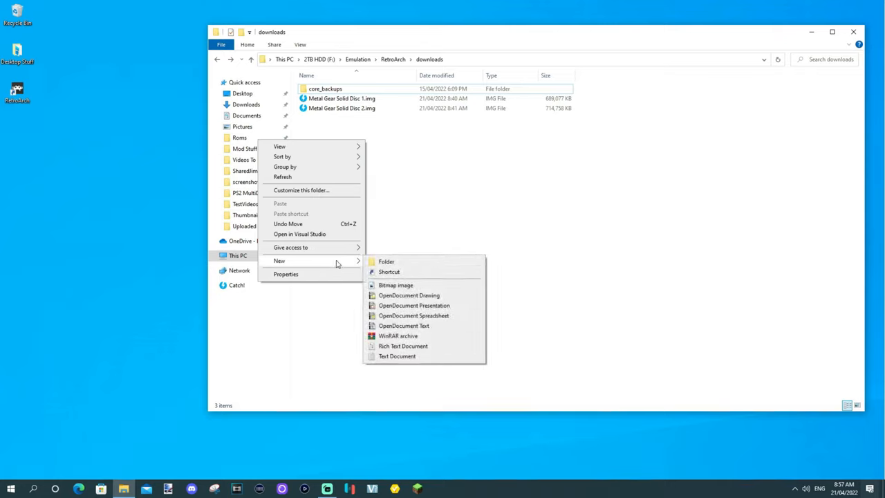
pyautogui.click(397, 356)
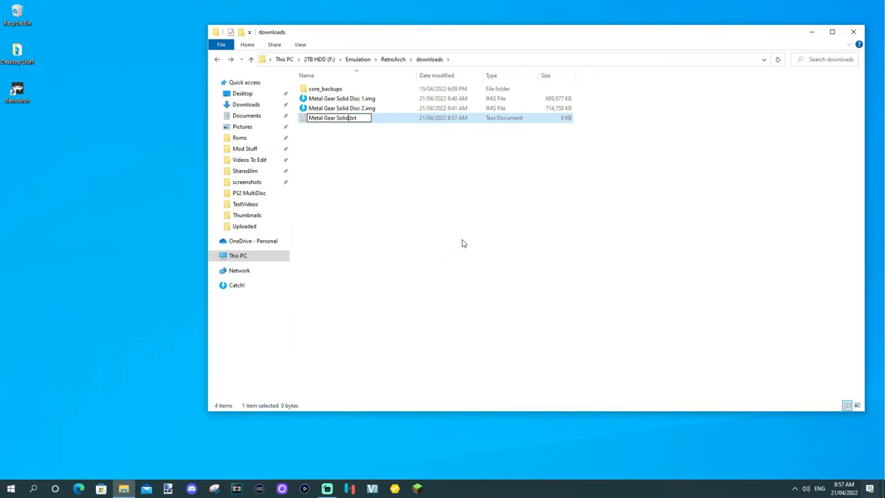
pyautogui.press('Backspace')
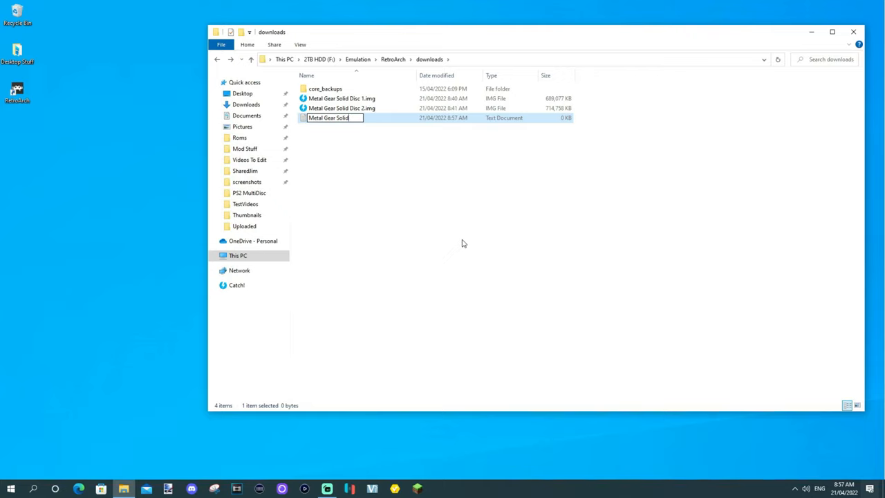
pyautogui.write('.m3u')
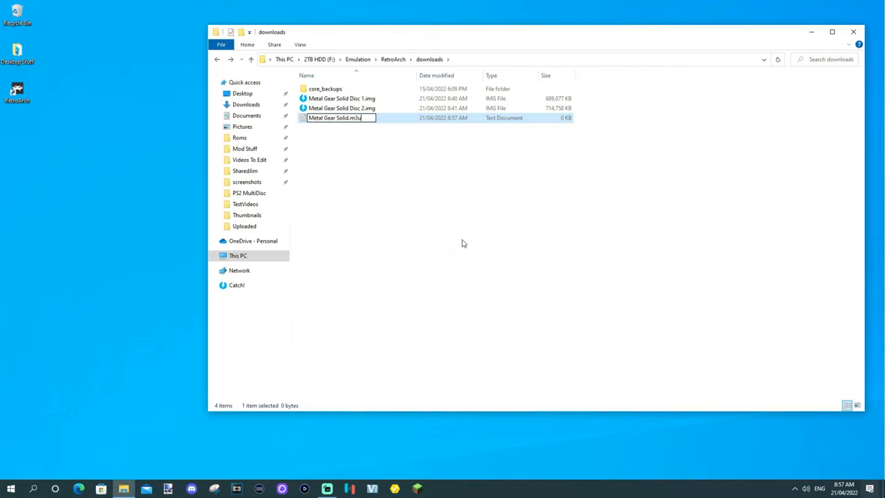
pyautogui.press('Return')
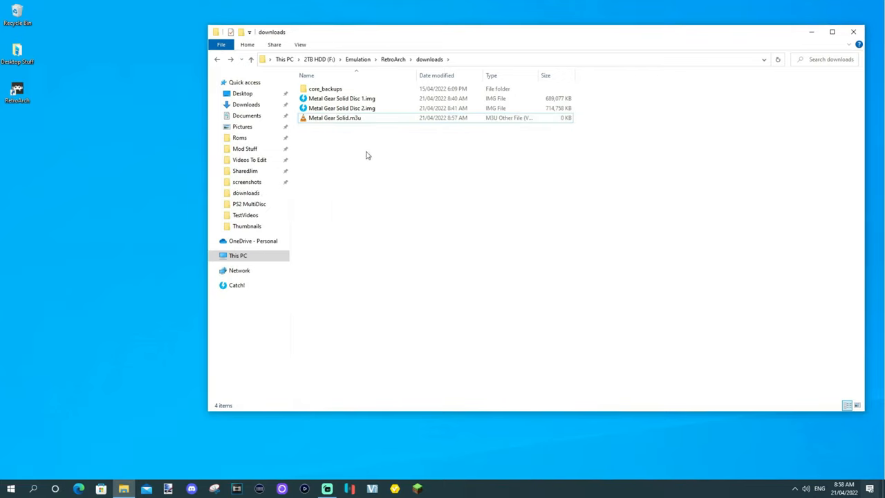
pyautogui.click(335, 118)
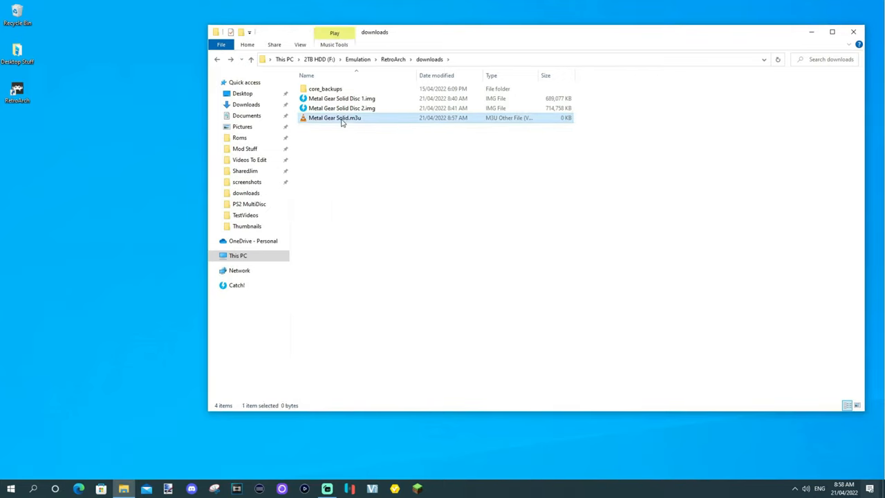
# Step: Open Metal Gear Solid.m3u in Notepad++ and move the editor to keep disc names visible
pyautogui.rightClick(335, 118)
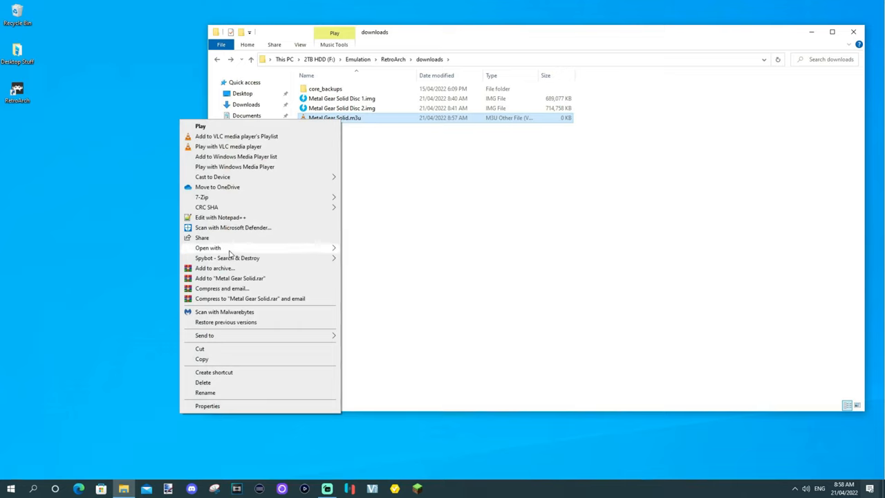
pyautogui.click(208, 248)
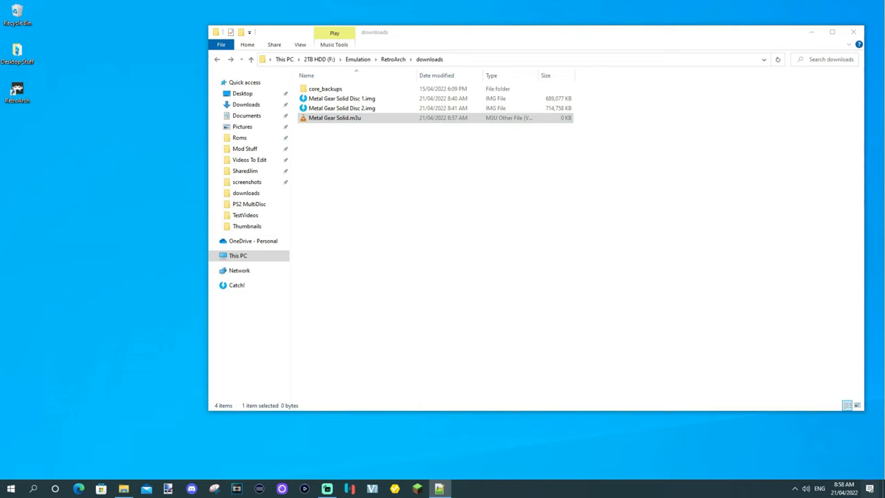
pyautogui.doubleClick(335, 118)
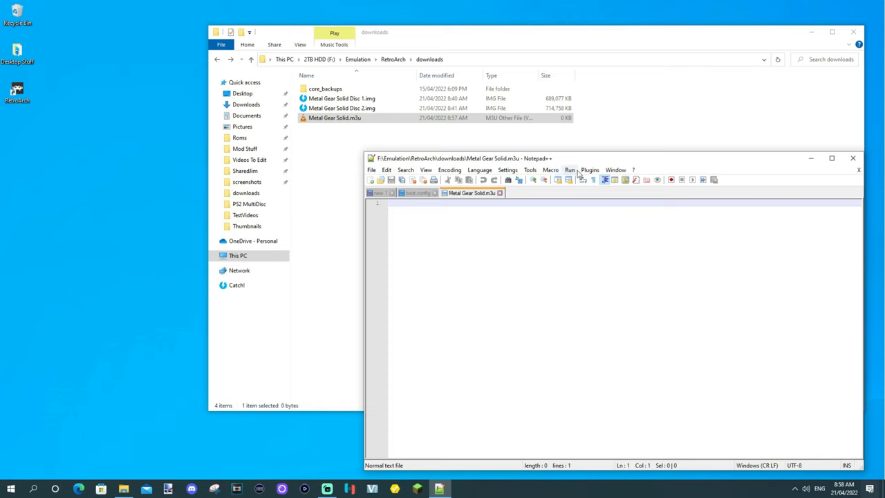
pyautogui.moveTo(611, 157); pyautogui.dragTo(588, 145)
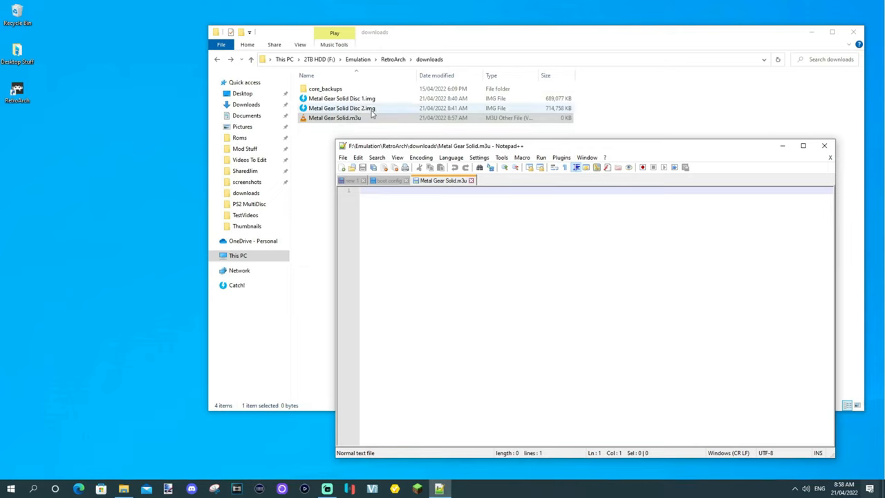
pyautogui.moveTo(379, 104)
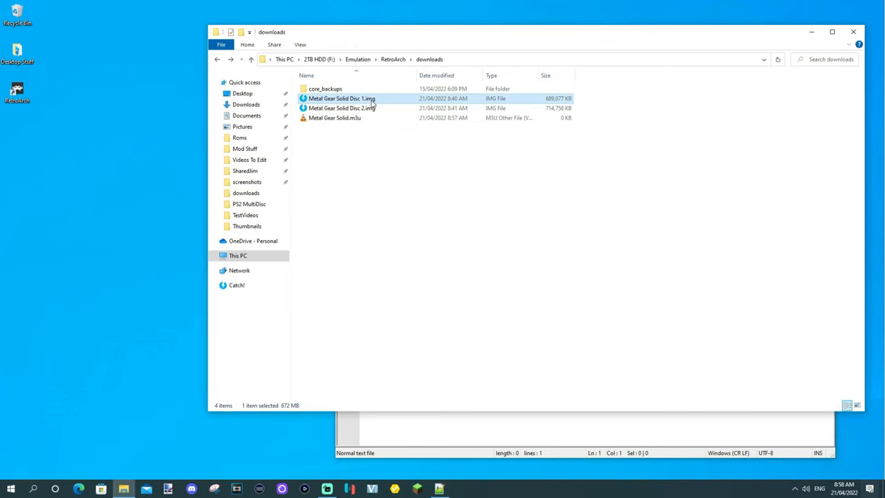
# Step: Copy the Metal Gear Solid Disc 1.img file name for pasting
pyautogui.rightClick(341, 98)
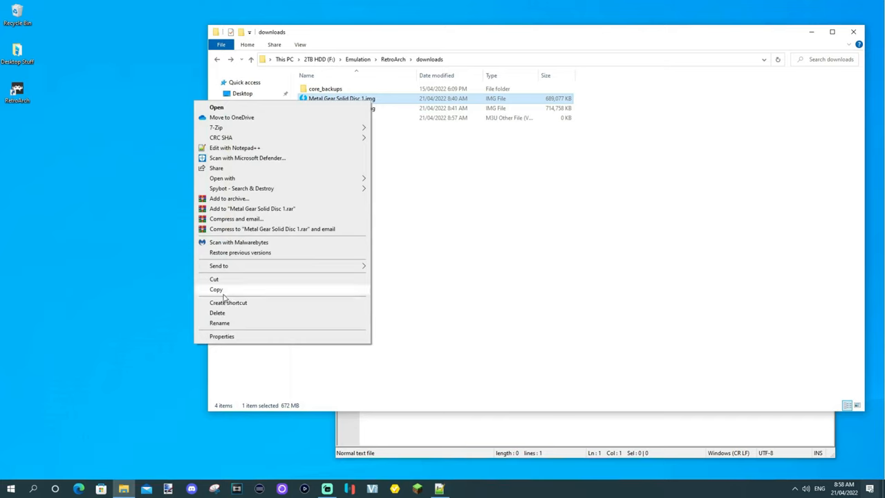
pyautogui.click(219, 323)
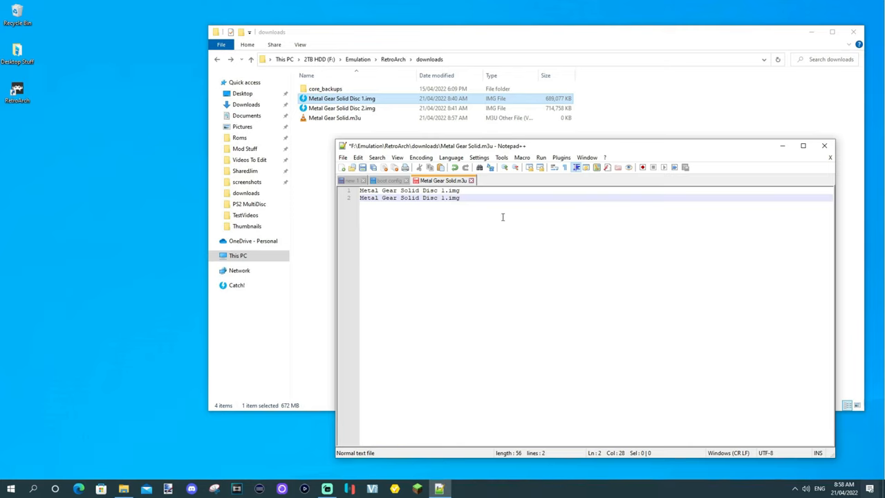
pyautogui.moveTo(492, 243)
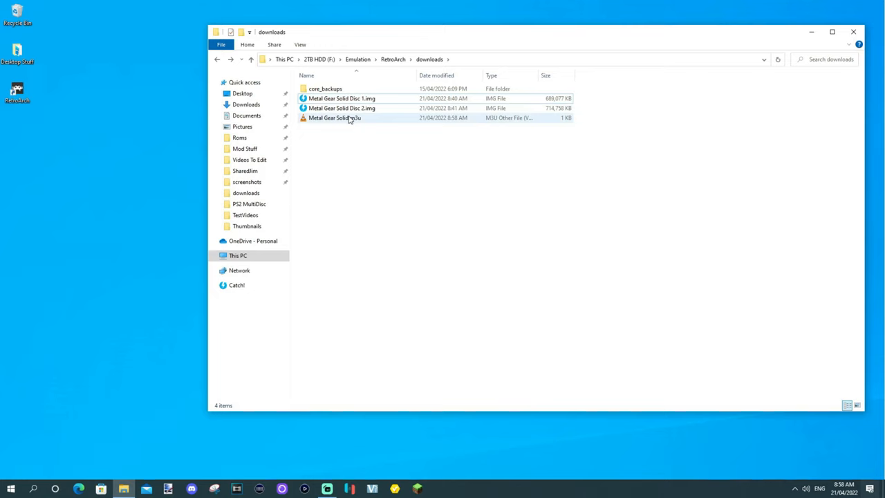
# Step: Reopen the playlist in Notepad++, set line 1 to Disc 2.img, and close the editor
pyautogui.click(335, 118)
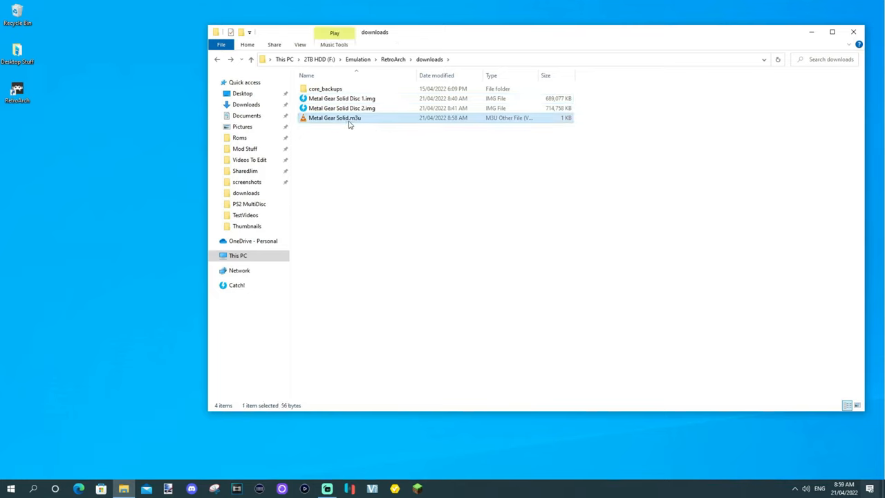
pyautogui.moveTo(356, 118)
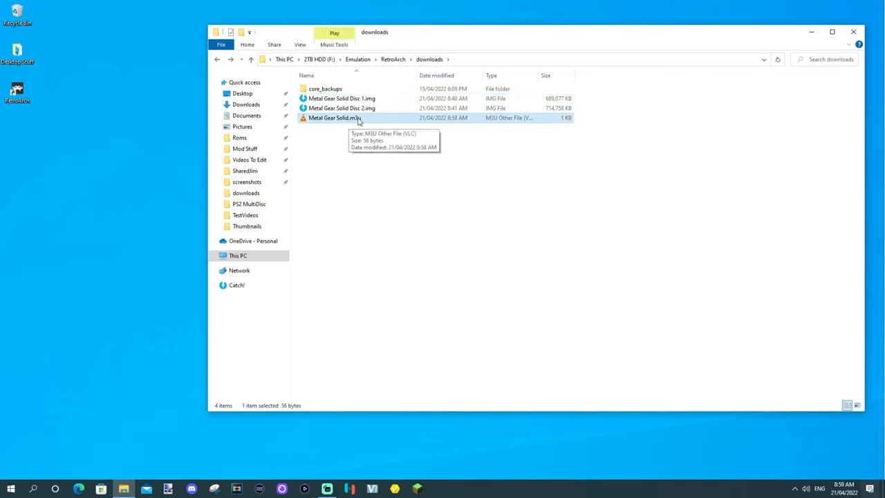
pyautogui.rightClick(335, 118)
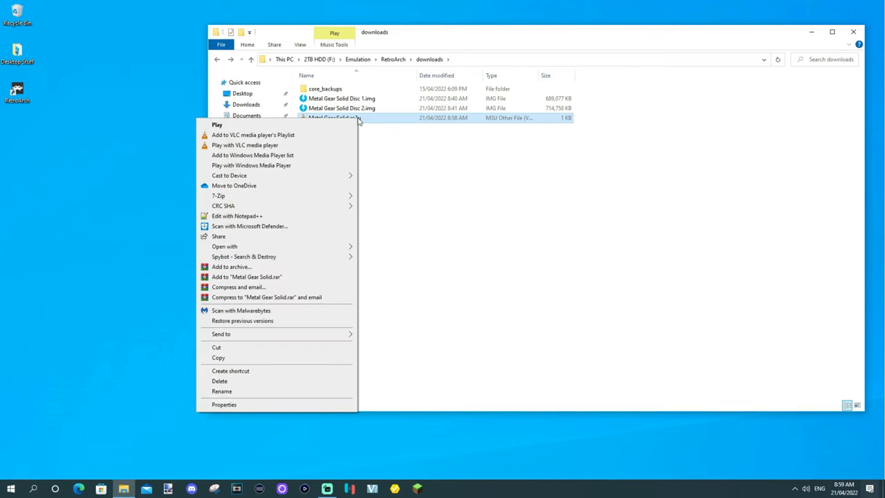
pyautogui.click(237, 216)
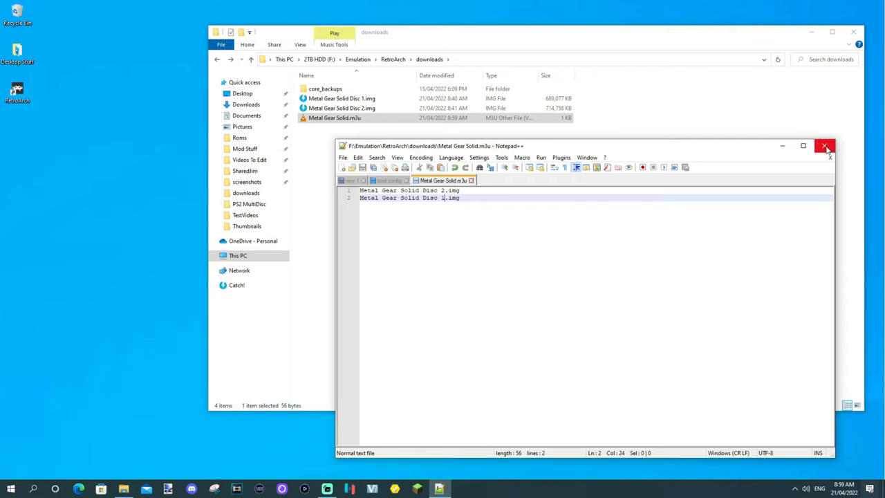
pyautogui.click(824, 146)
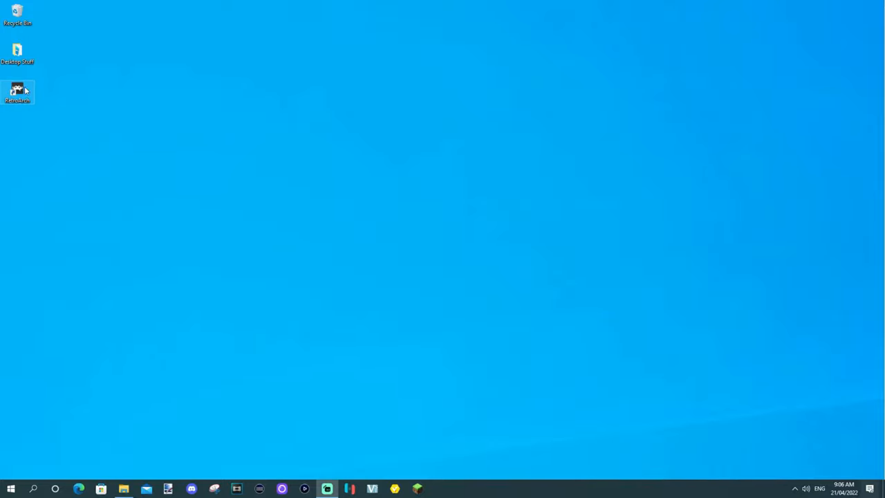
# Step: Launch RetroArch and run Metal Gear Solid.m3u with the Sony - PlayStation (SwanStation) core
pyautogui.doubleClick(18, 90)
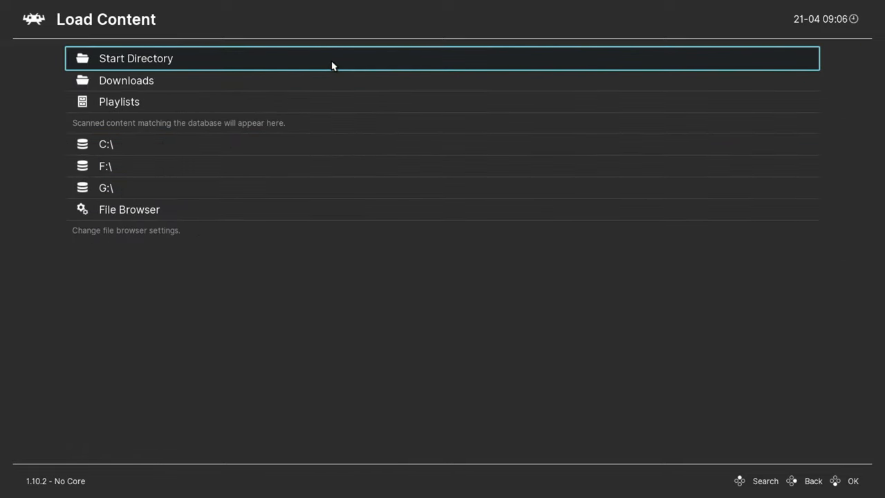
pyautogui.click(126, 80)
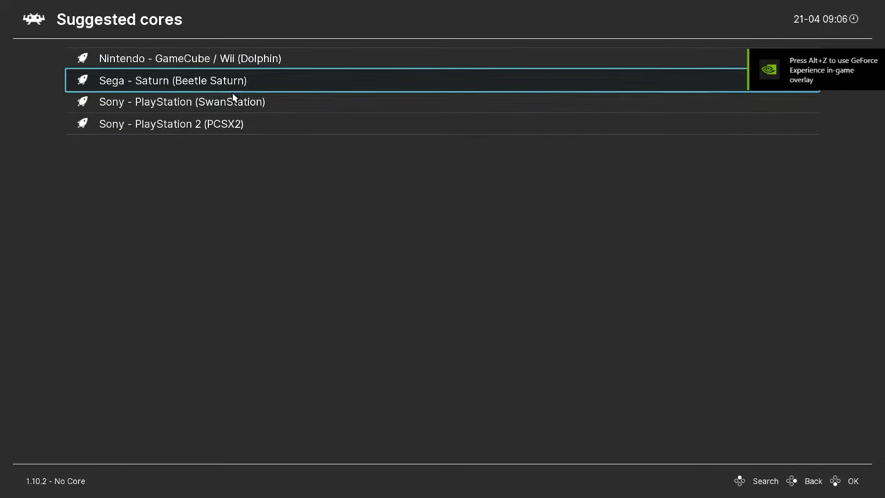
pyautogui.click(181, 102)
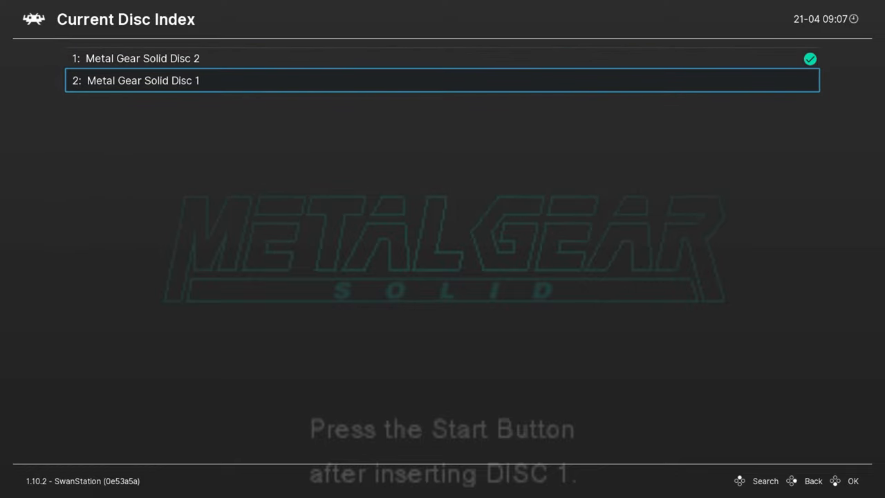
# Step: Set Current Disc Index to 2: Metal Gear Solid Disc 1
pyautogui.click(806, 481)
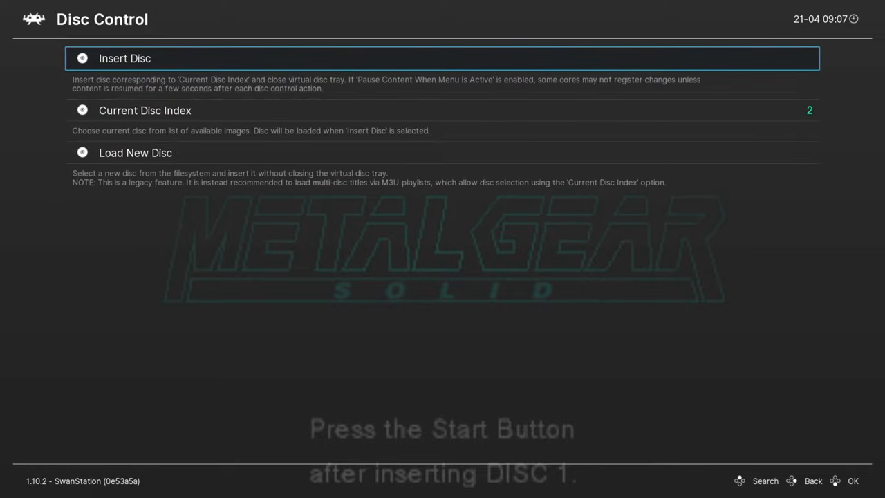